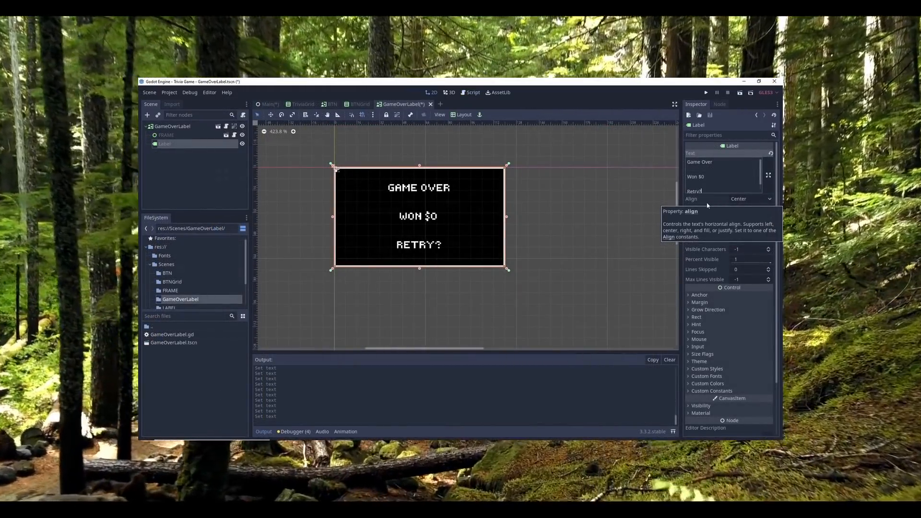
left_click(354, 104)
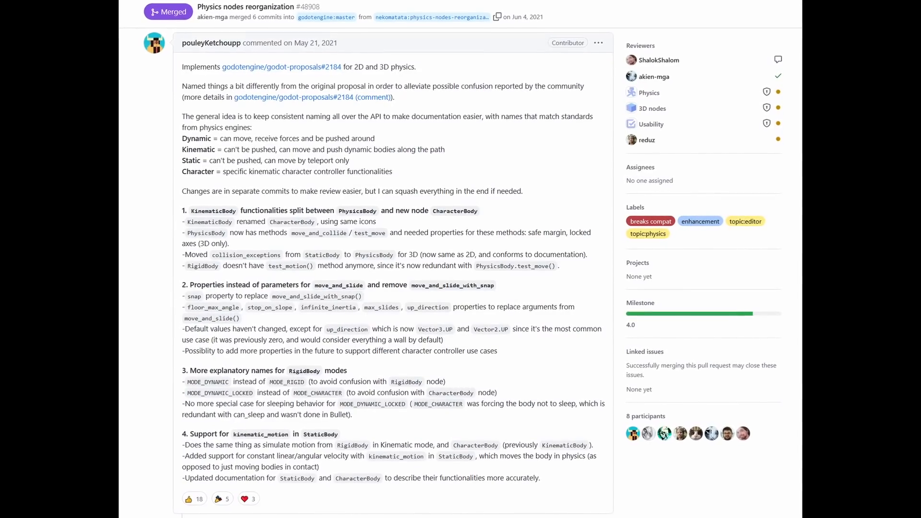
scroll("down", 3)
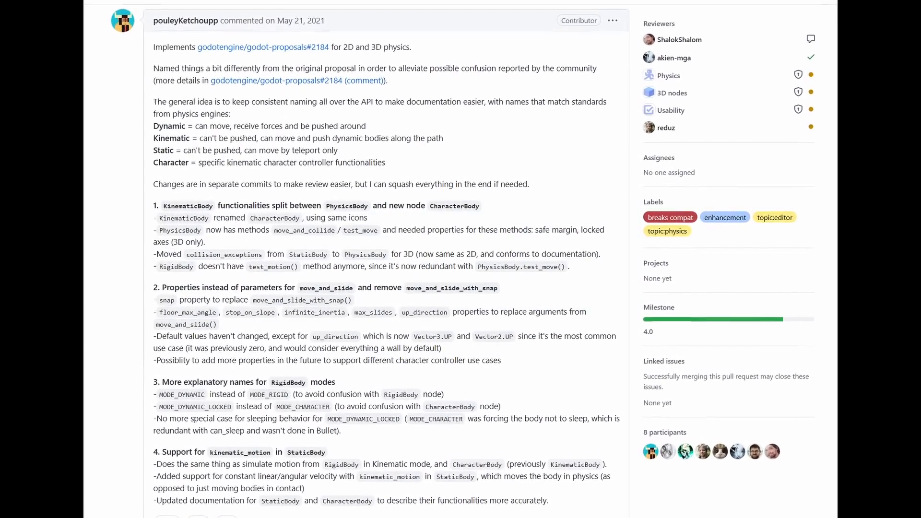
scroll("down", 3)
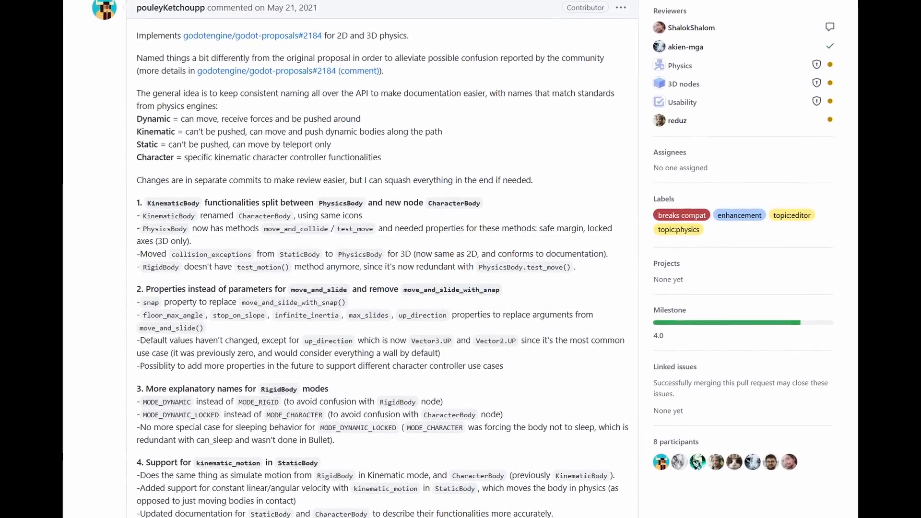
scroll("down", 3)
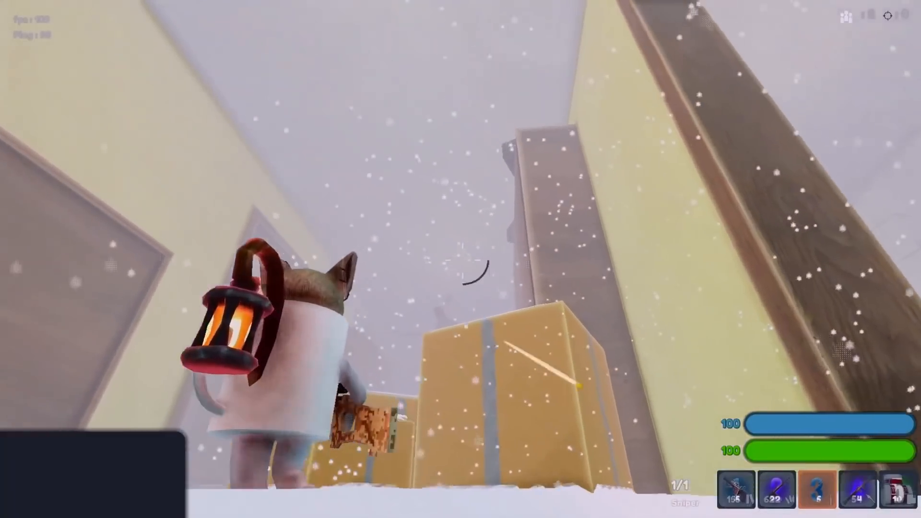
left_click(461, 260)
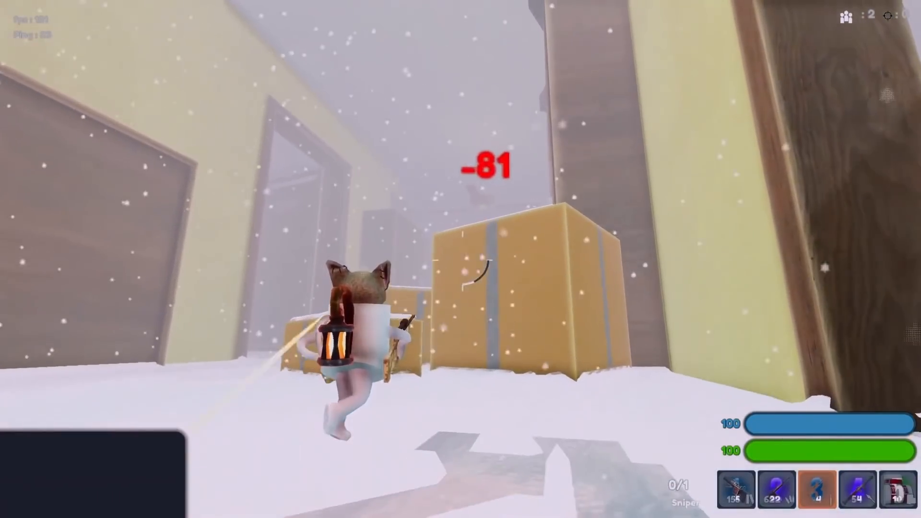